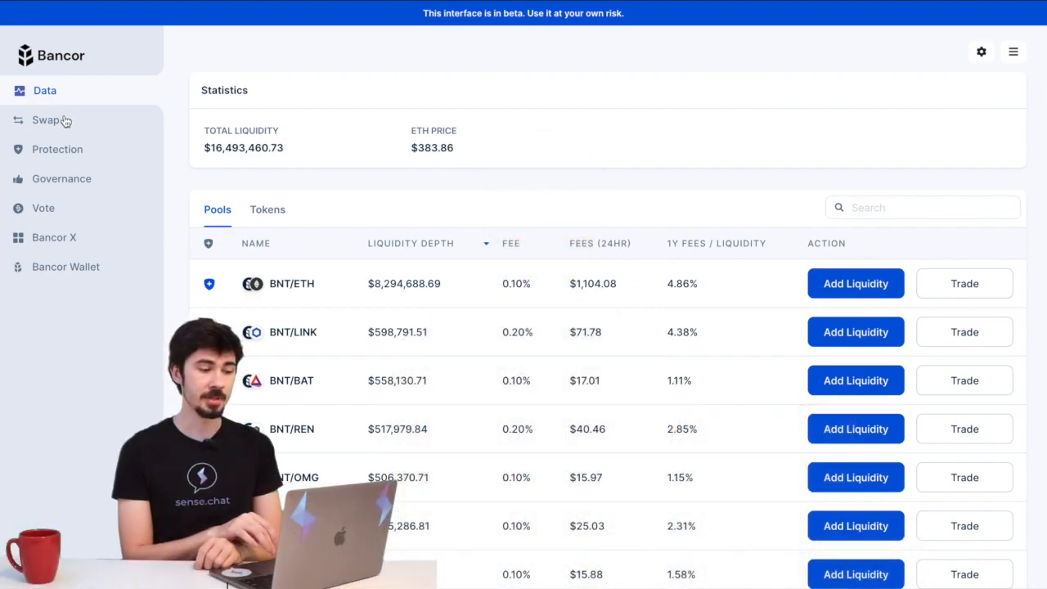
# Open the Swap page and search the receive-token list for 'sense', which finds no results.
pyautogui.click(47, 120)
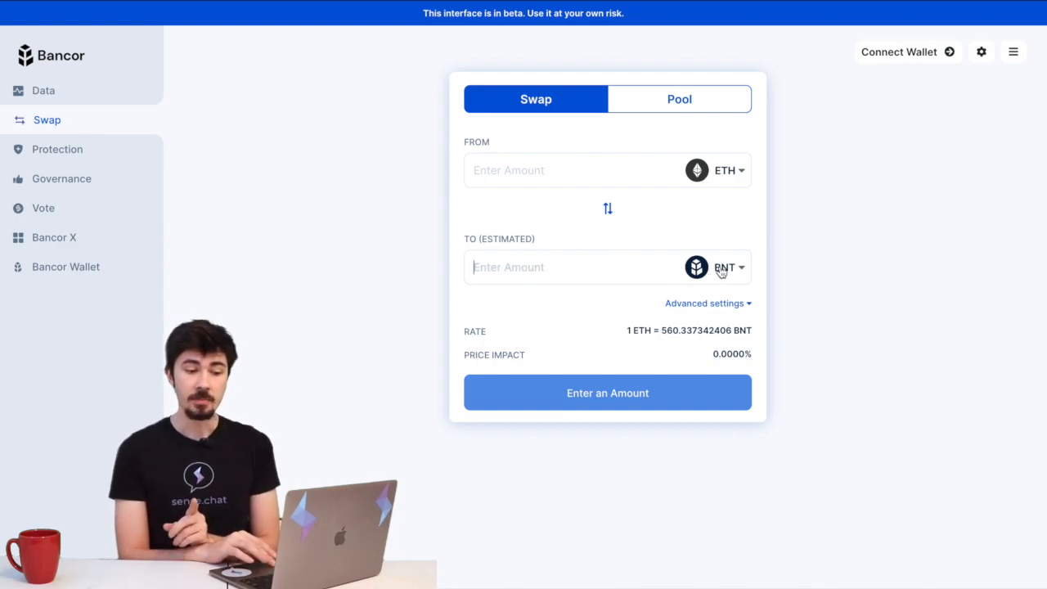
pyautogui.click(727, 268)
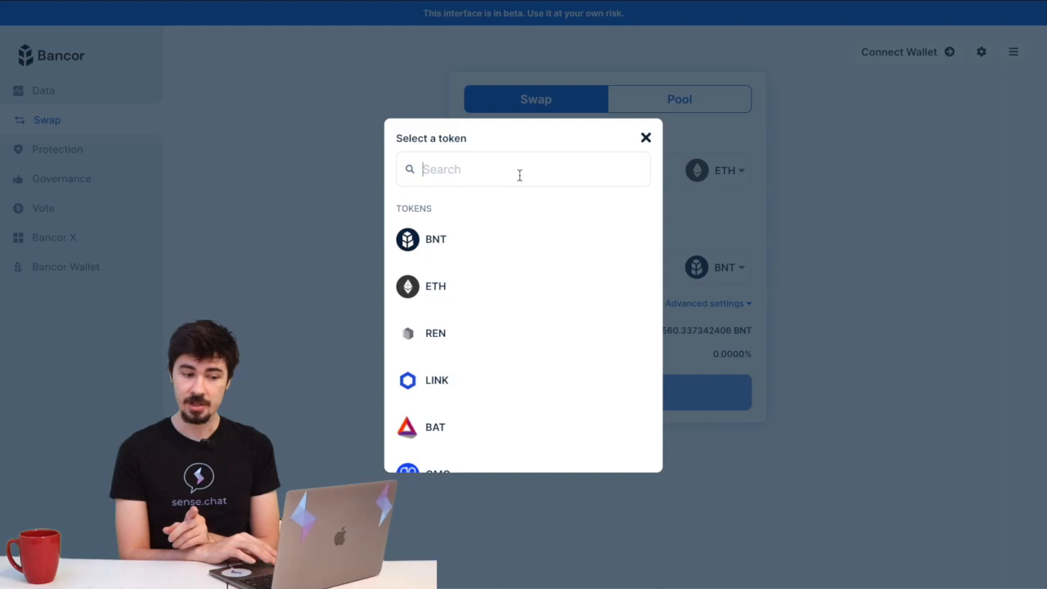
pyautogui.write('sense')
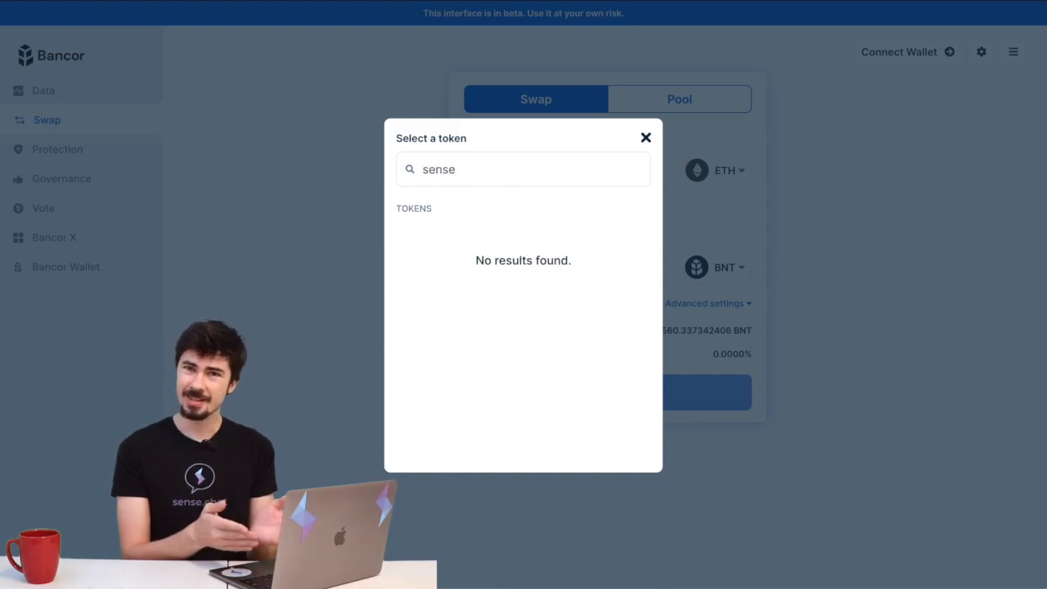
pyautogui.click(645, 137)
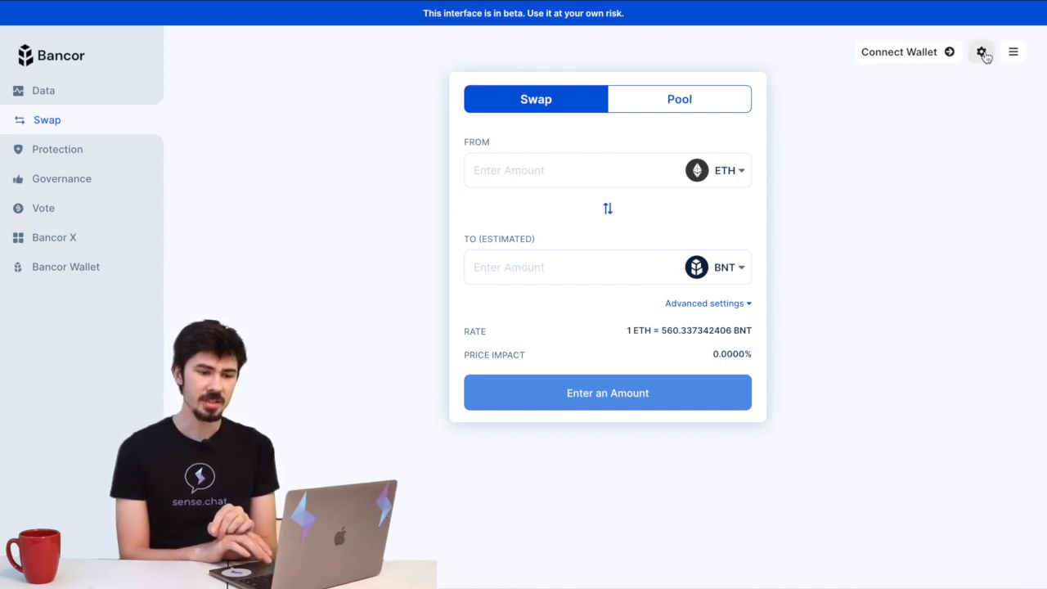
# Choose EOS under Blockchains in settings so the swap quotes BNT to EOS.
pyautogui.click(981, 51)
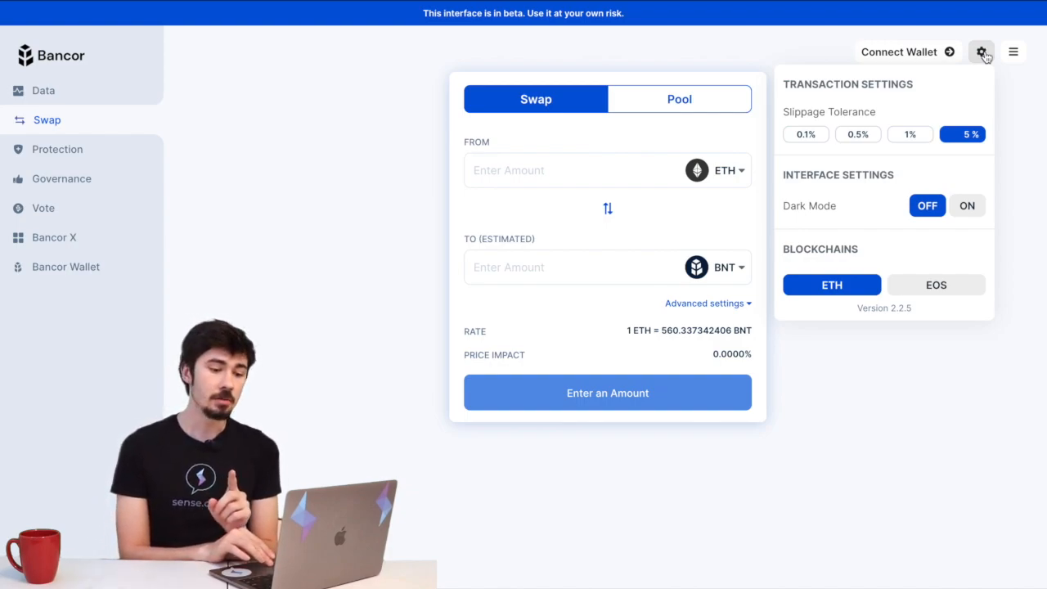
pyautogui.moveTo(926, 374)
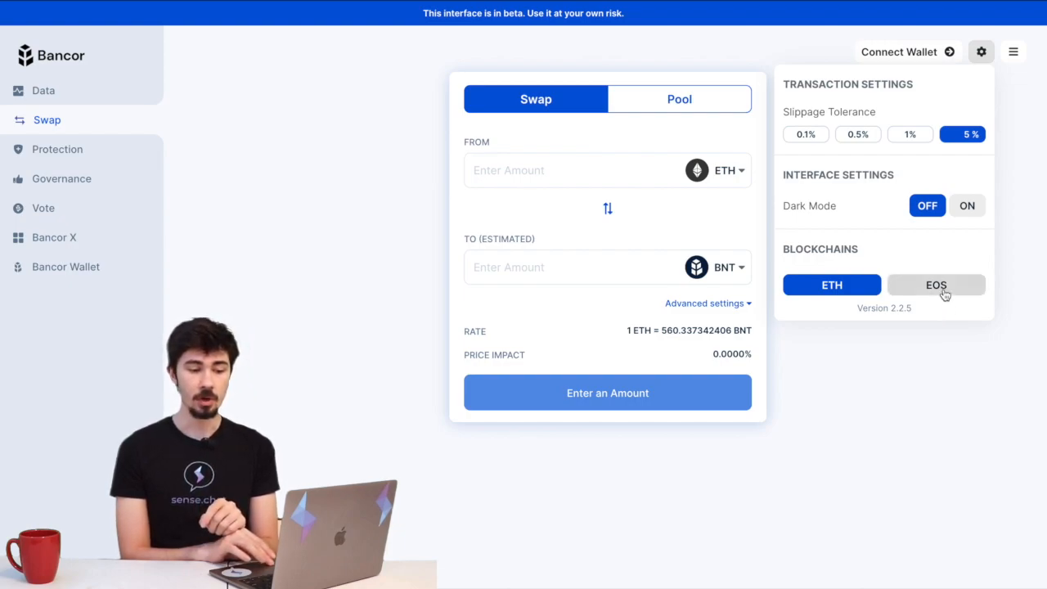
pyautogui.click(981, 51)
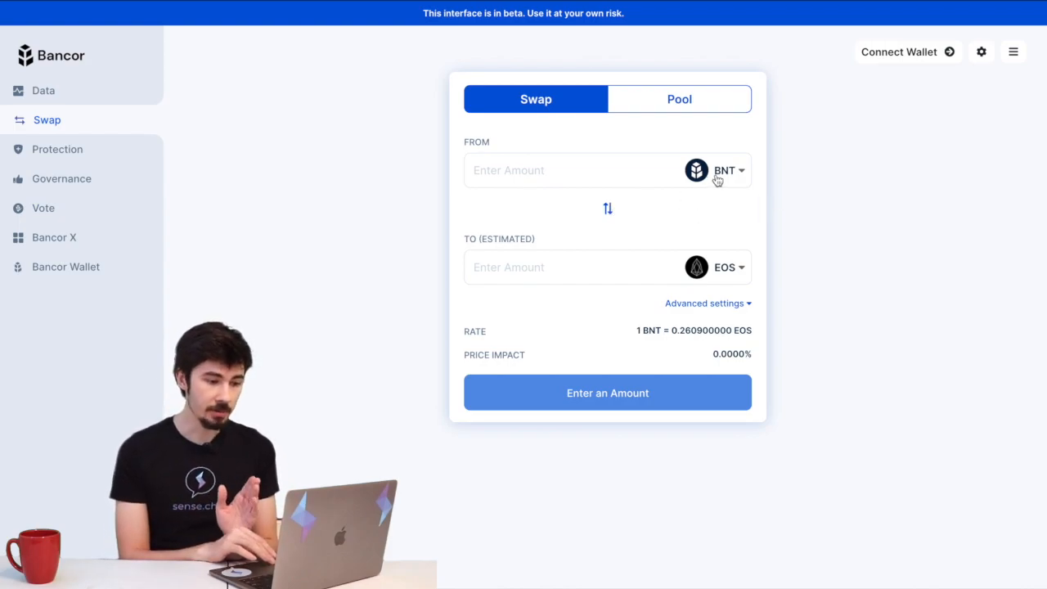
# Pick EOS as the token to sell and SENSE as the token to receive.
pyautogui.click(727, 170)
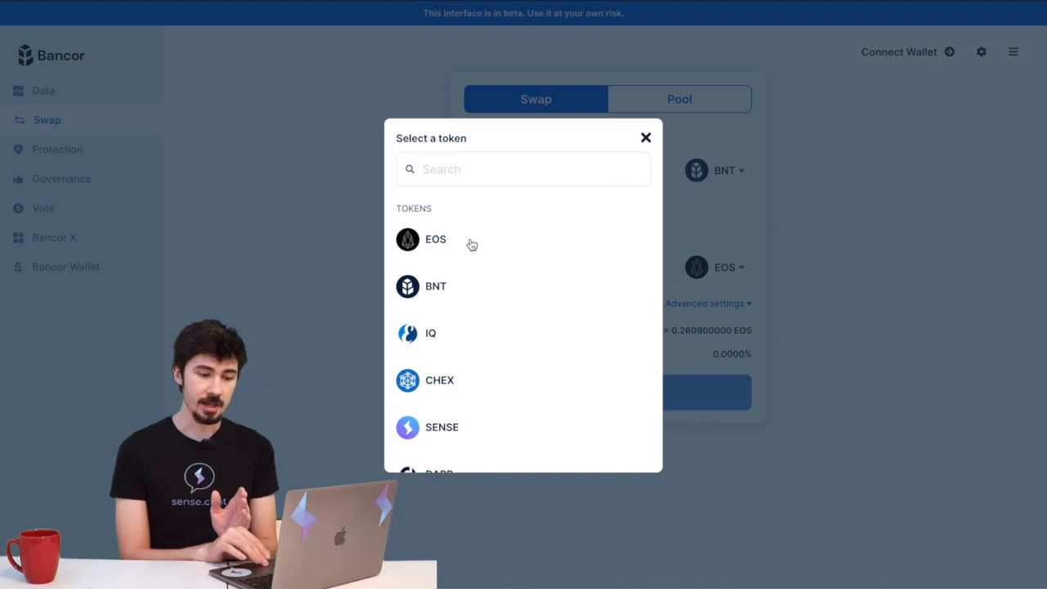
pyautogui.click(435, 239)
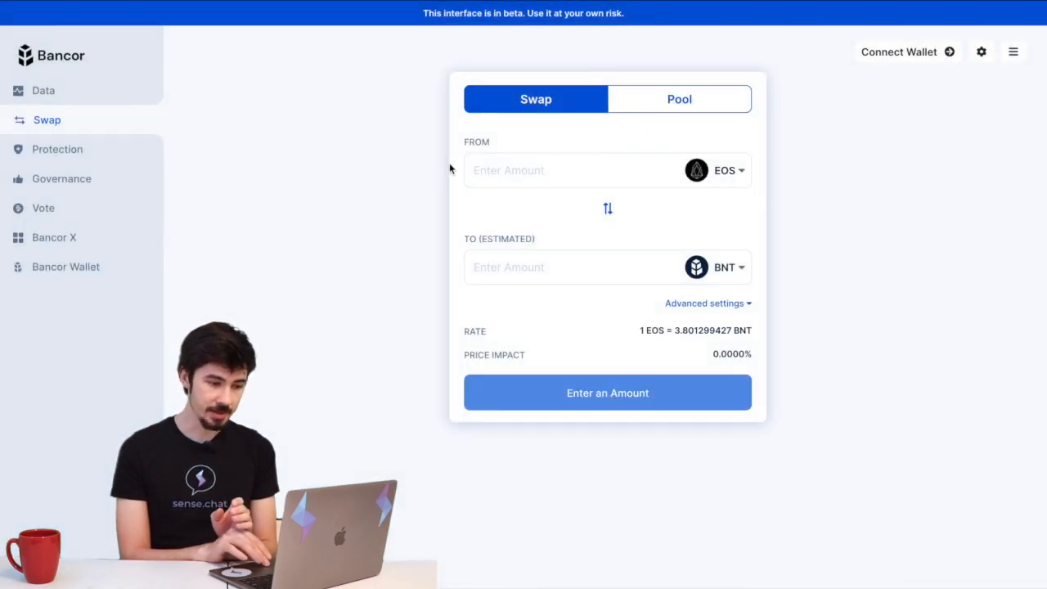
pyautogui.moveTo(730, 179)
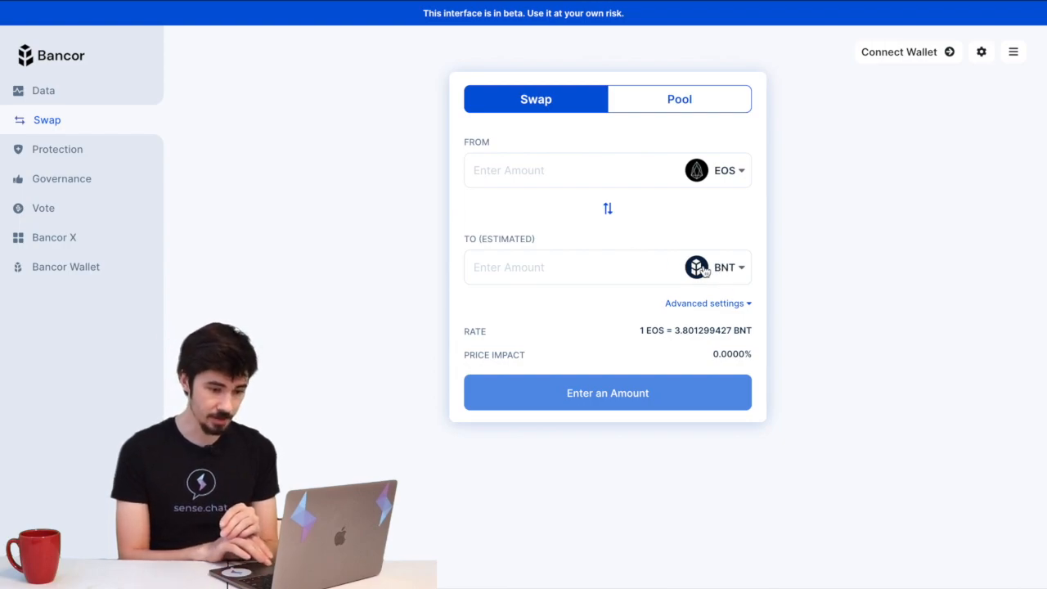
pyautogui.click(725, 266)
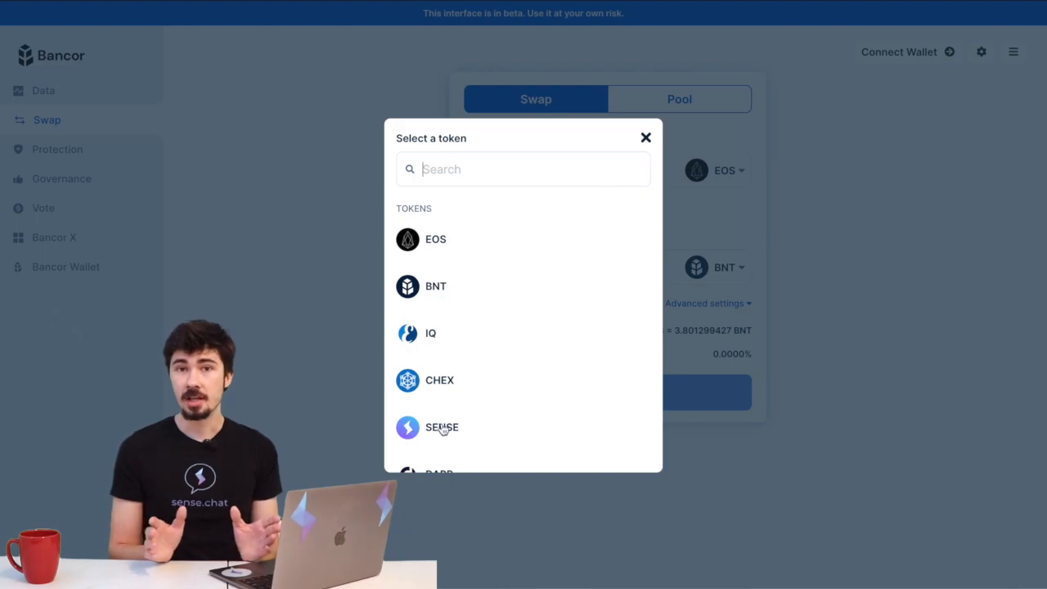
pyautogui.click(442, 426)
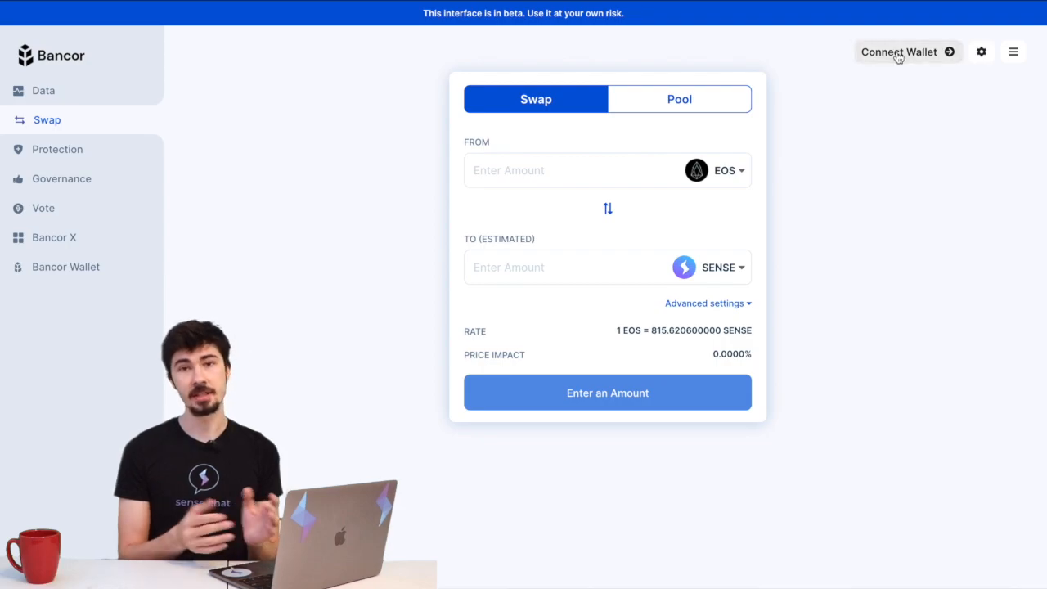
# Connect the Scatter Desktop wallet, showing 27.7305 EOS and 0 SENSE.
pyautogui.click(898, 51)
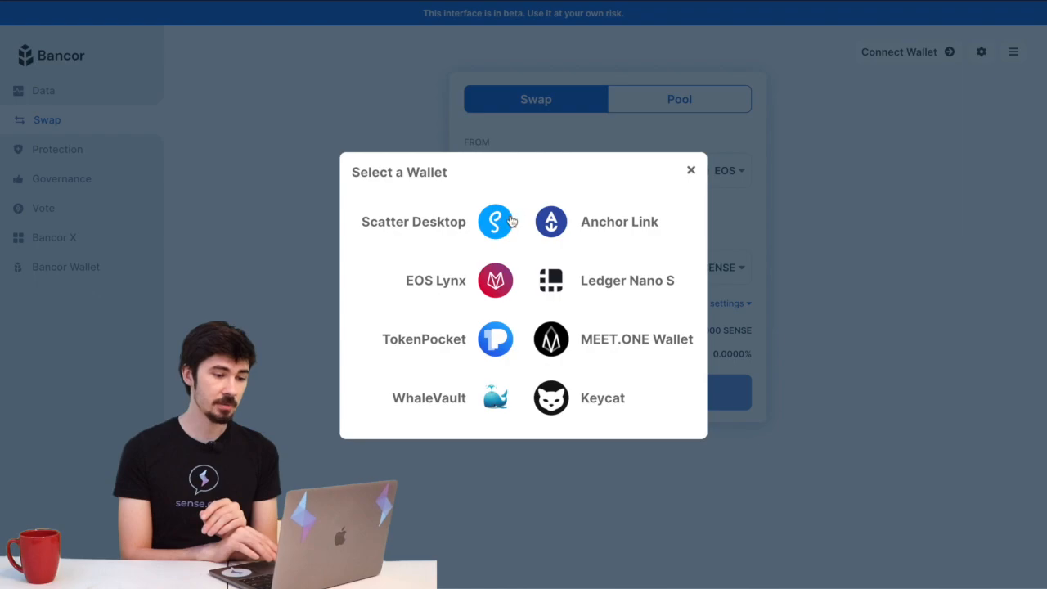
pyautogui.click(494, 220)
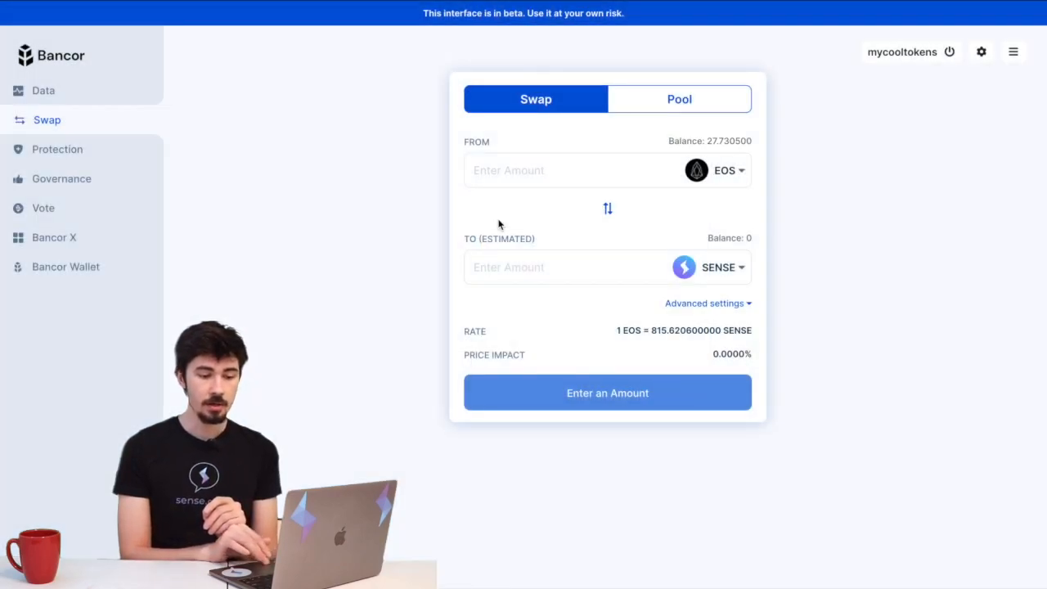
pyautogui.moveTo(895, 73)
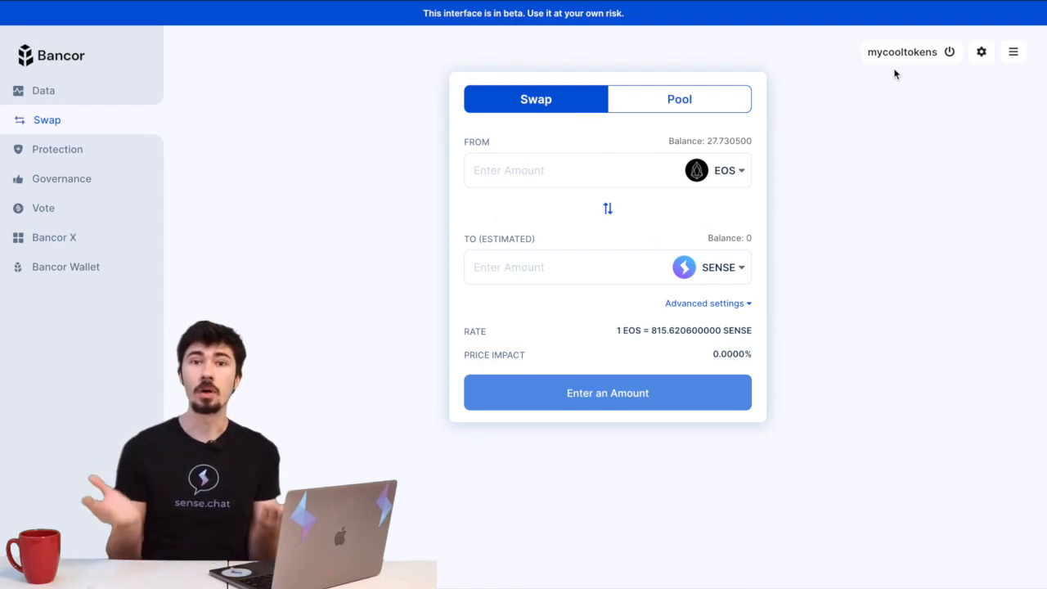
pyautogui.moveTo(906, 78)
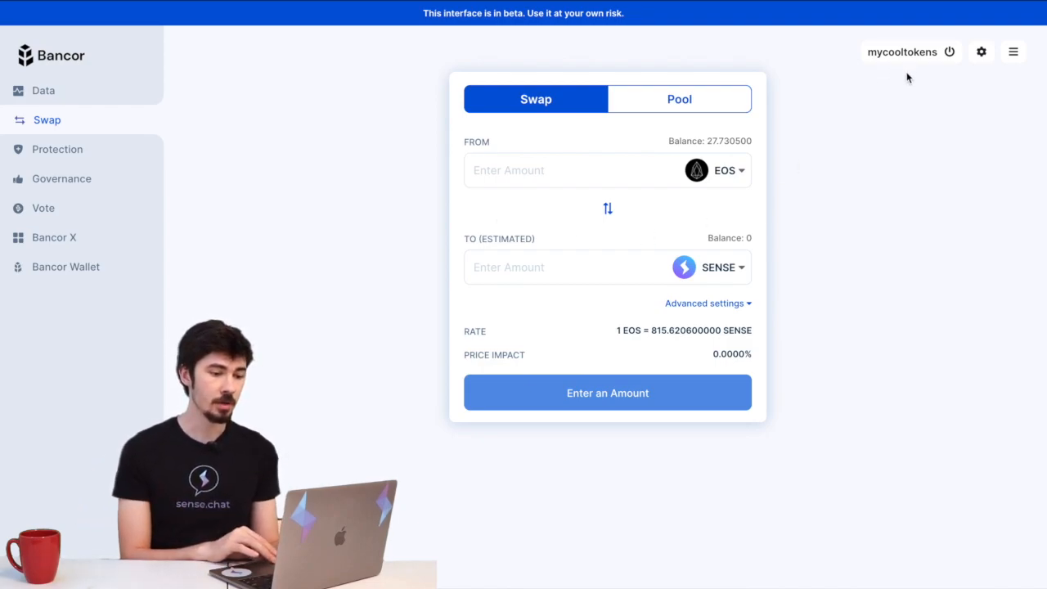
# Enter 2 EOS, submit and confirm the SENSE swap, and allow it in Scatter.
pyautogui.click(564, 170)
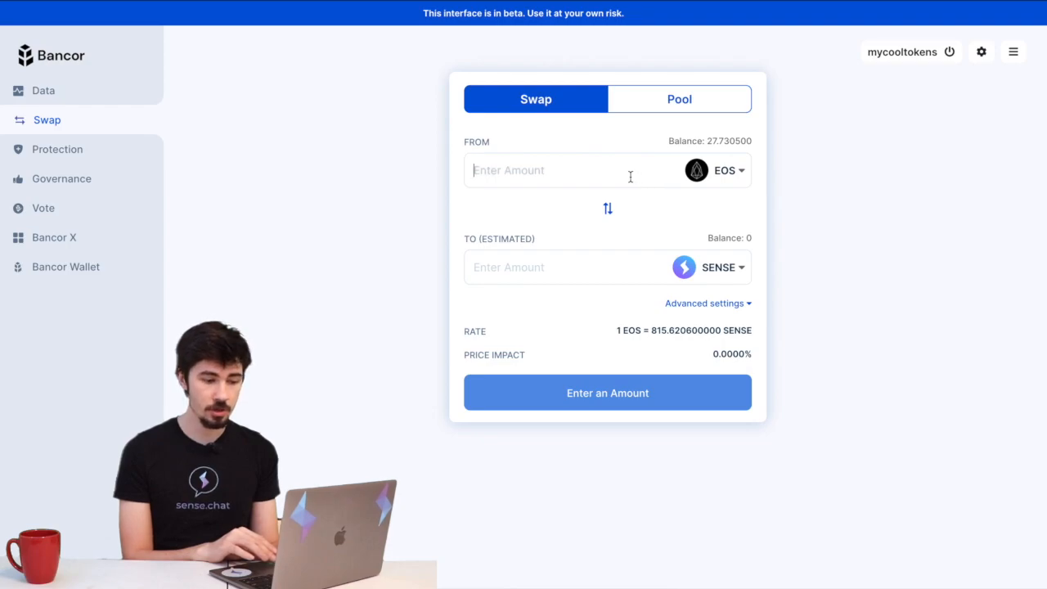
pyautogui.write('2')
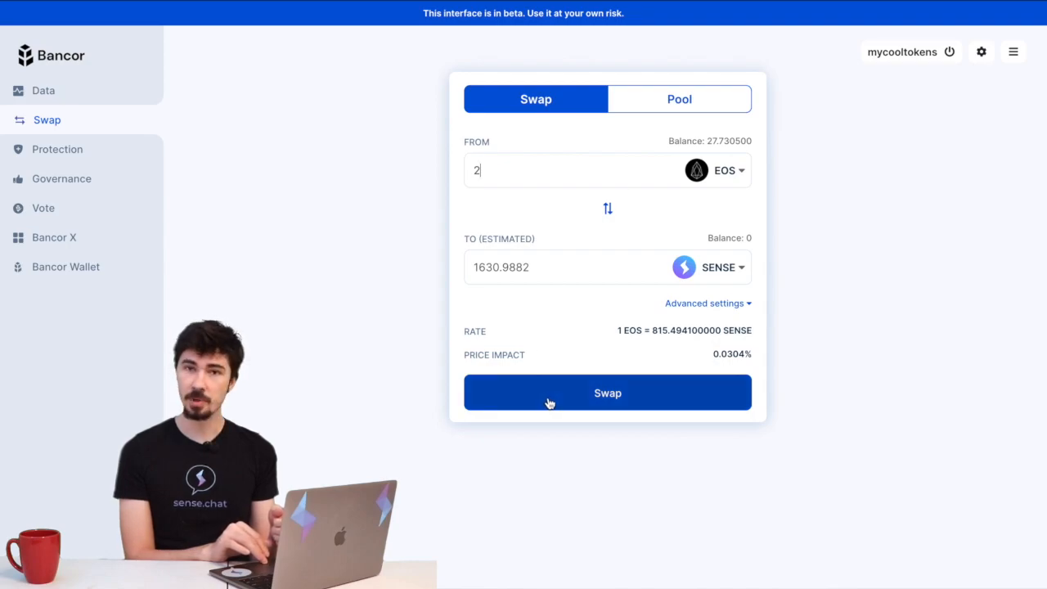
pyautogui.click(607, 391)
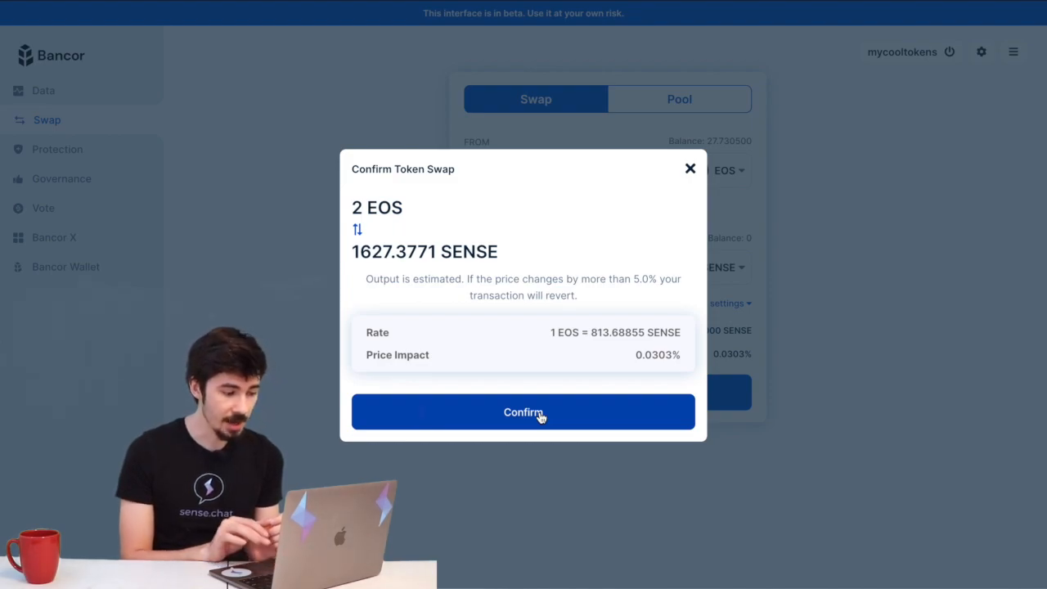
pyautogui.click(523, 411)
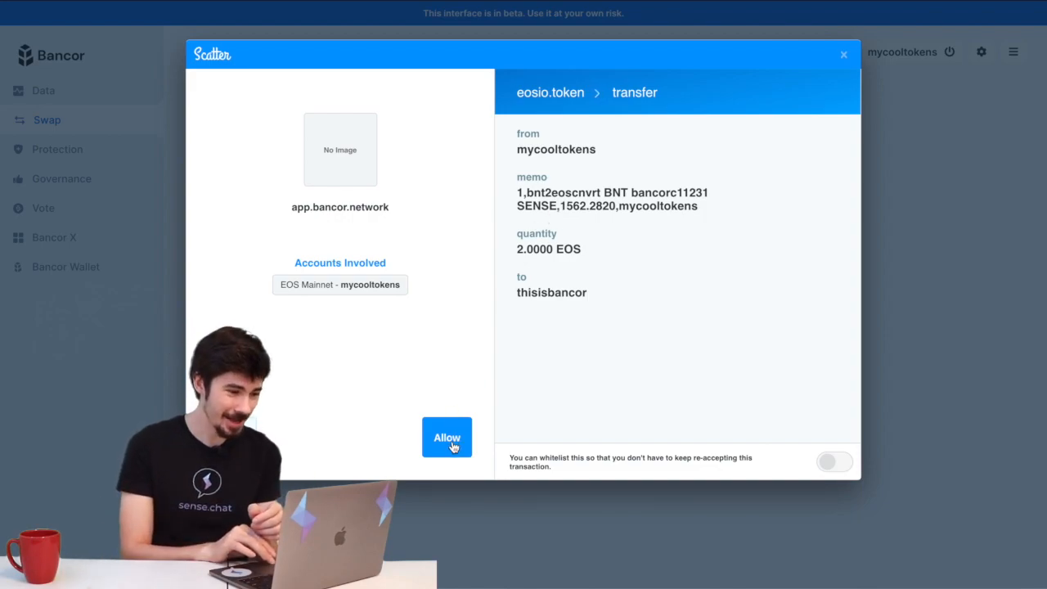
pyautogui.click(447, 436)
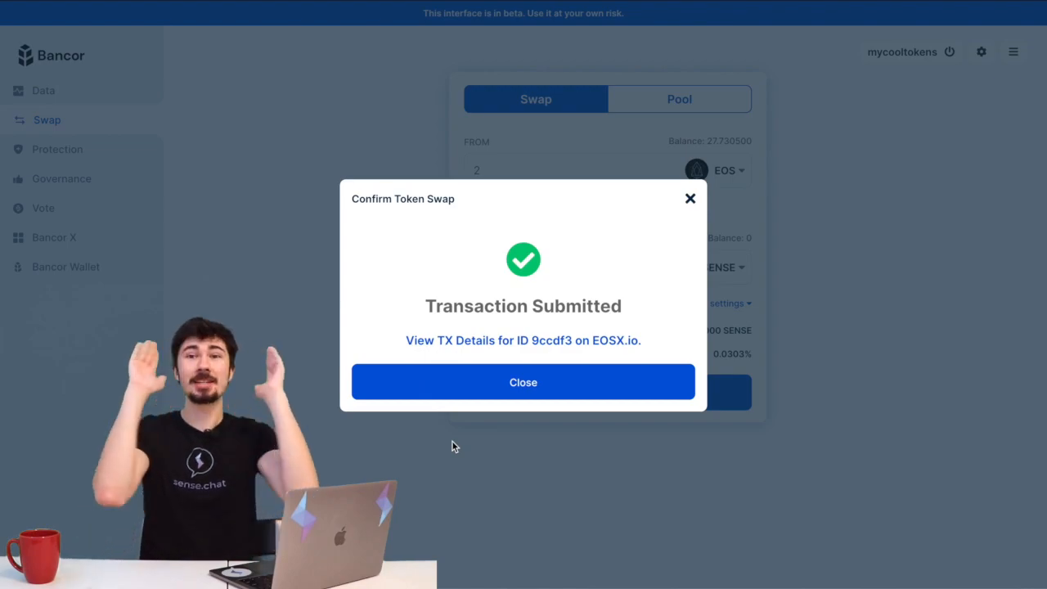
pyautogui.moveTo(462, 434)
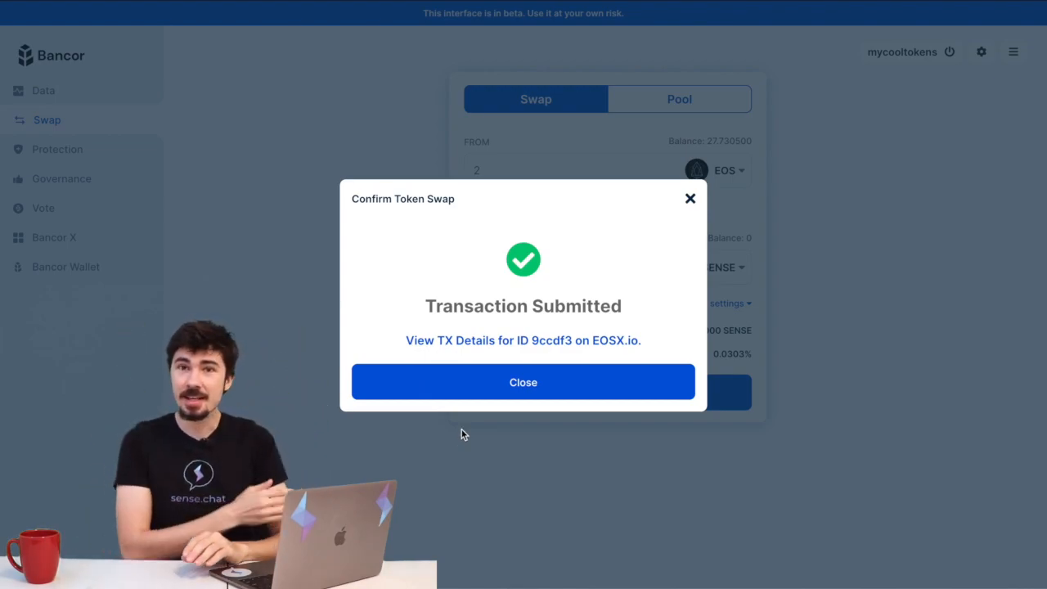
pyautogui.moveTo(523, 360)
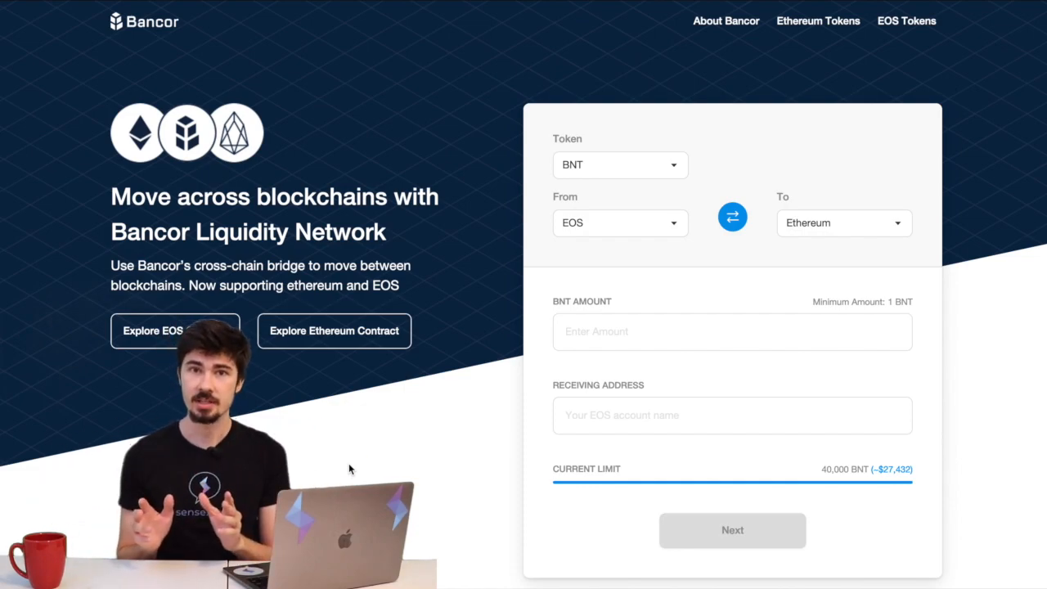
pyautogui.moveTo(587, 103)
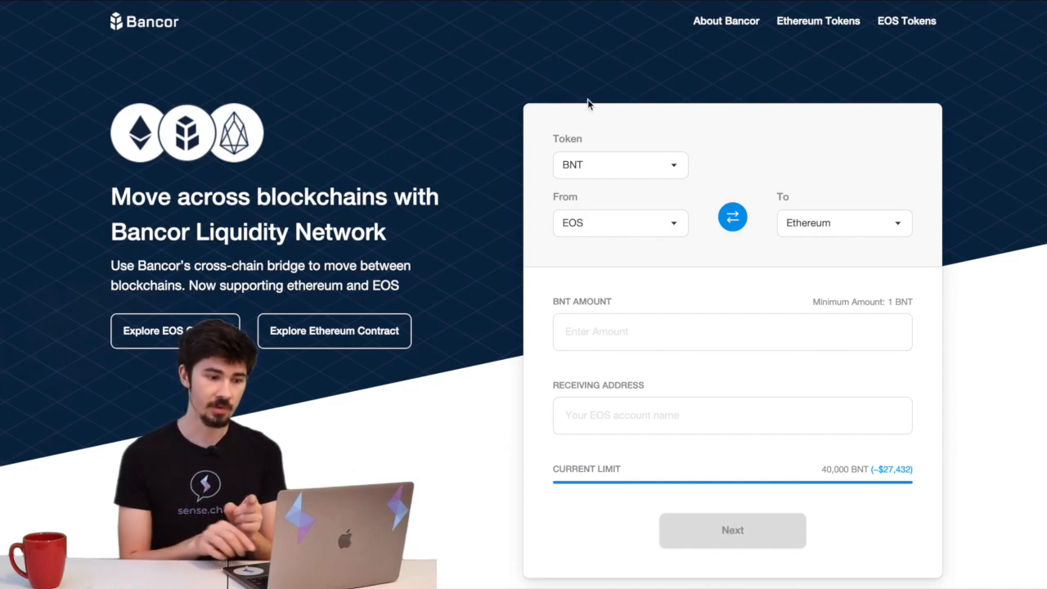
pyautogui.moveTo(449, 253)
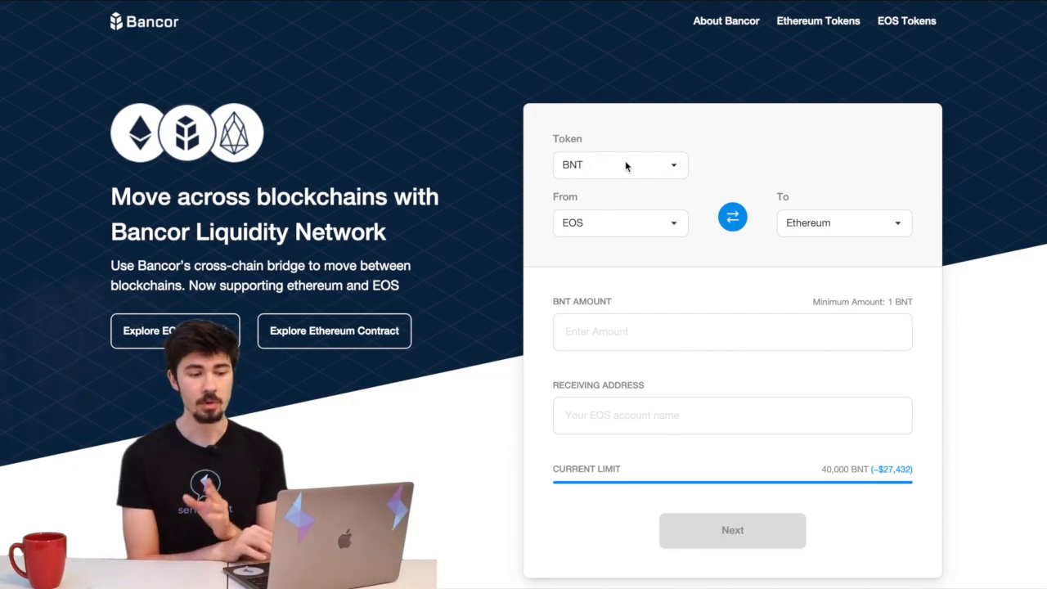
pyautogui.moveTo(712, 184)
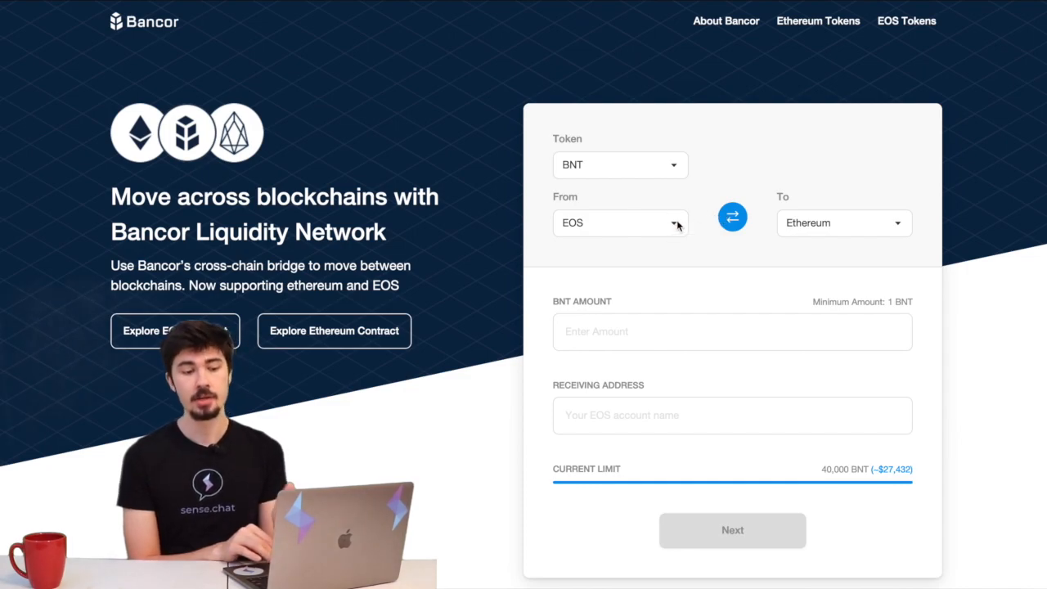
pyautogui.moveTo(720, 220)
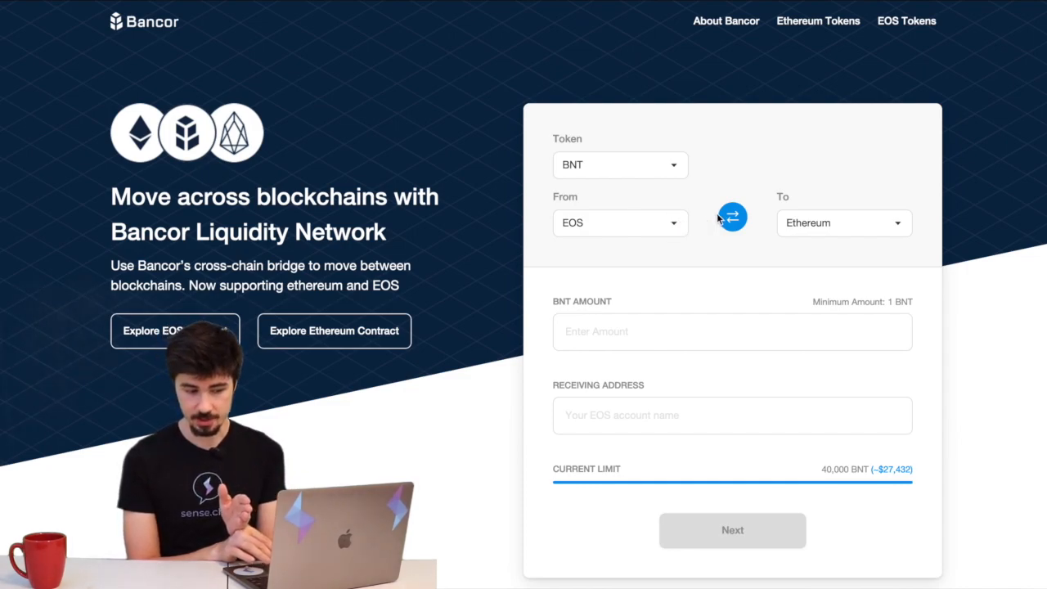
# Reverse the bridge to Ethereum→EOS and enter 10 BNT for receiving account 'mycooltokens'.
pyautogui.click(732, 216)
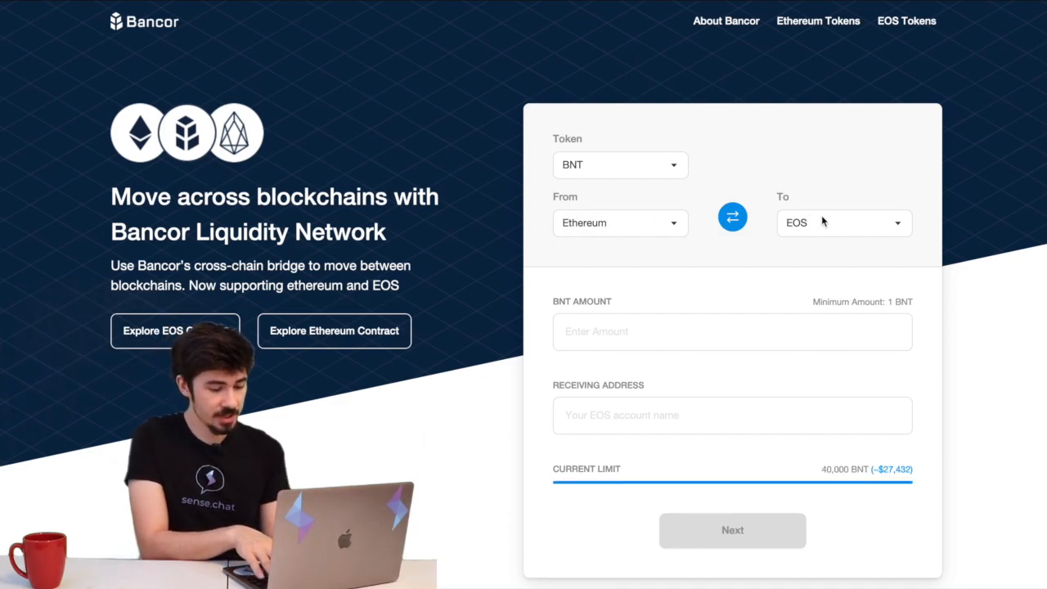
pyautogui.moveTo(767, 272)
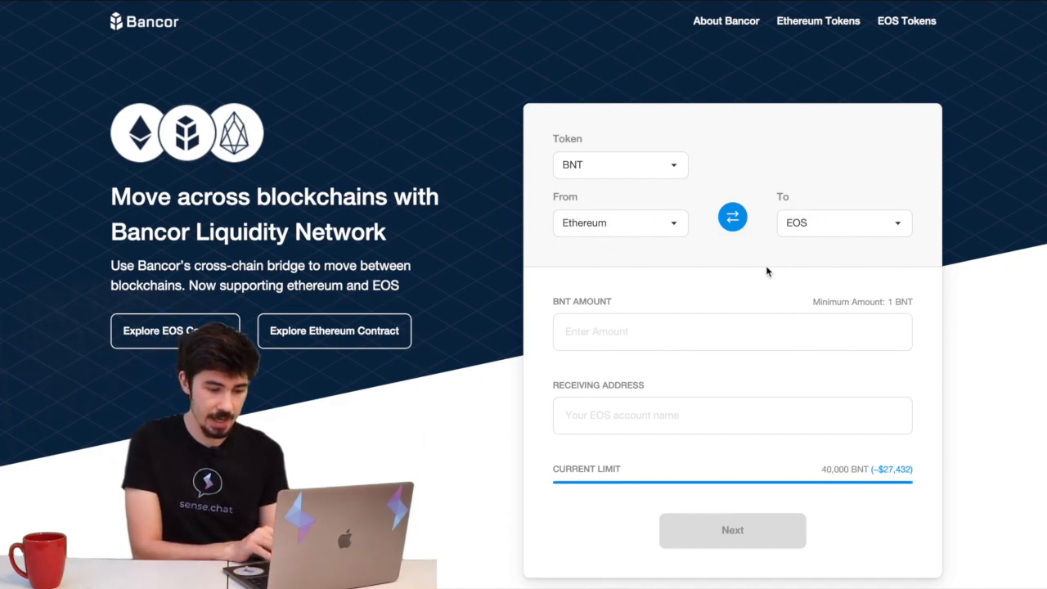
pyautogui.click(732, 331)
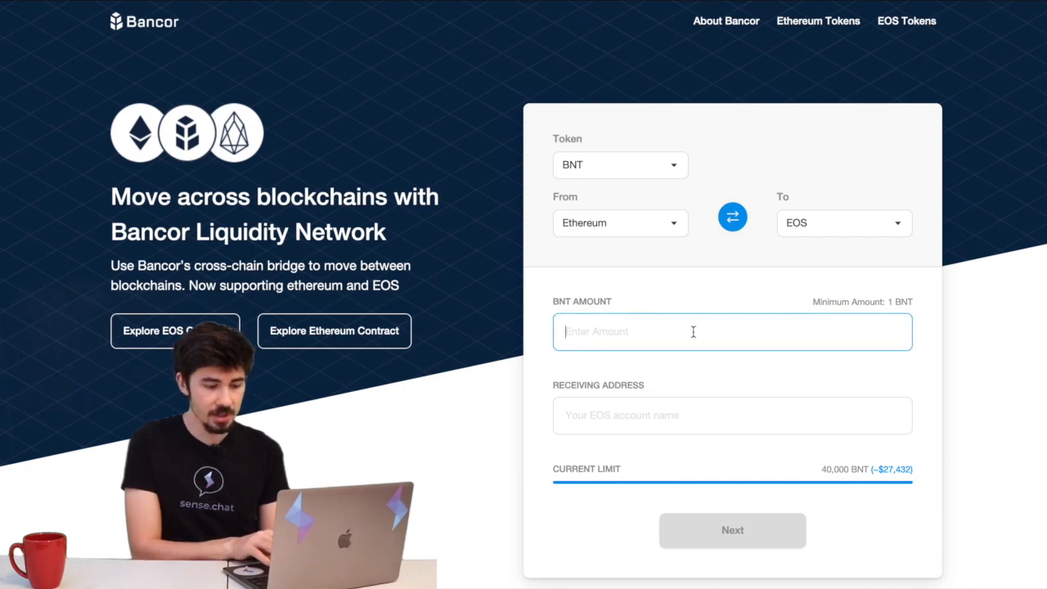
pyautogui.write('10')
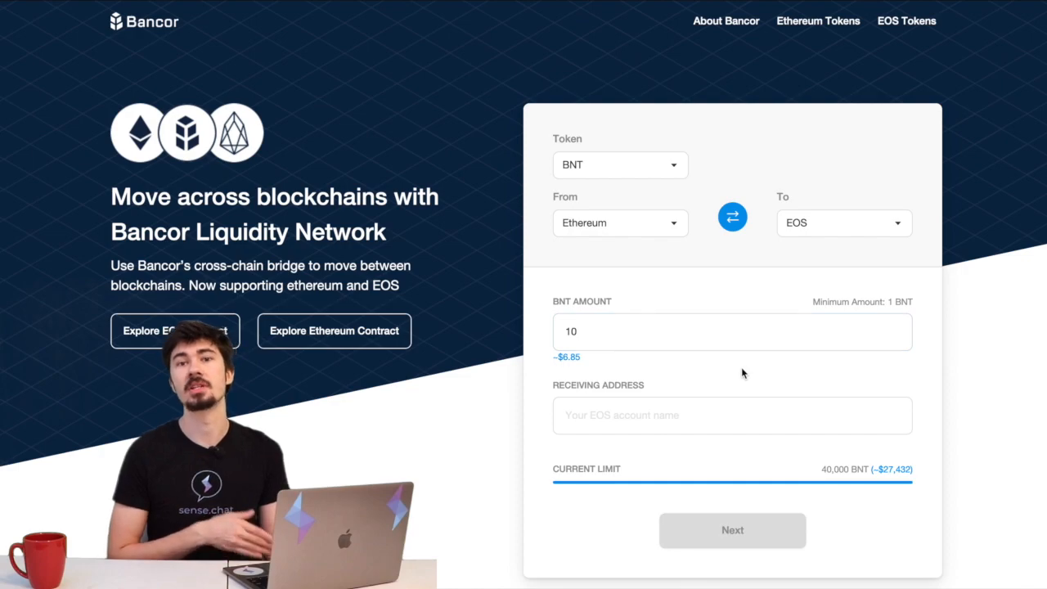
pyautogui.click(732, 415)
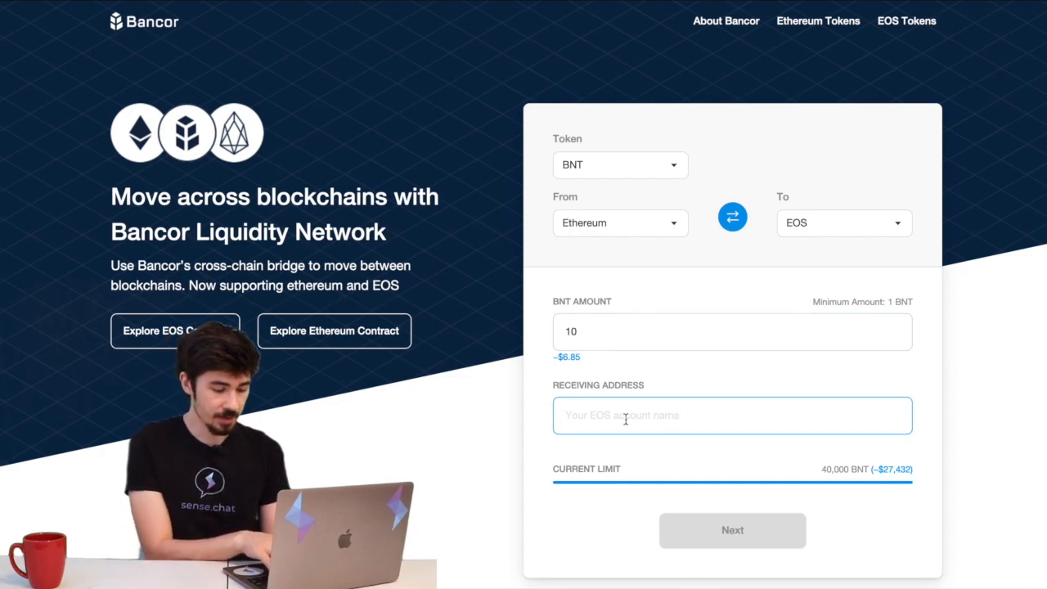
pyautogui.write('mycooltokens')
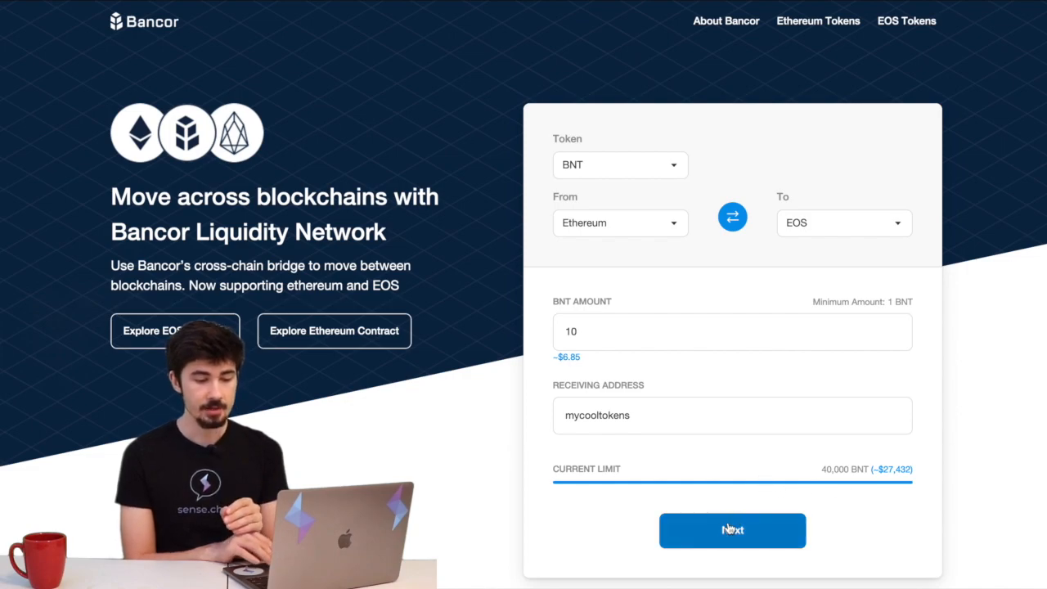
# Review and approve the 10 BNT transfer, then sign it in MetaMask.
pyautogui.click(731, 530)
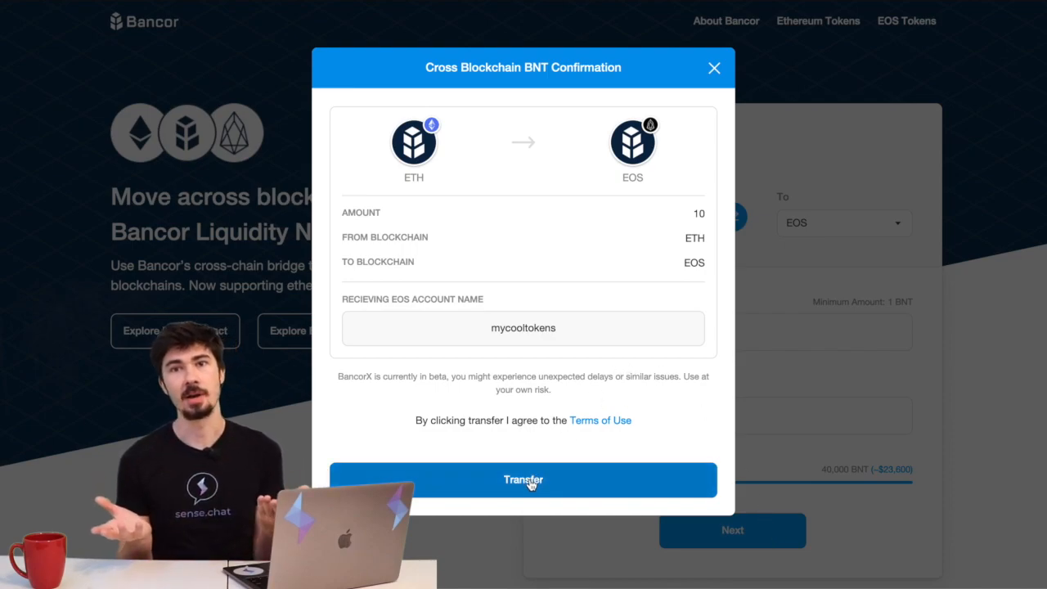
pyautogui.click(522, 479)
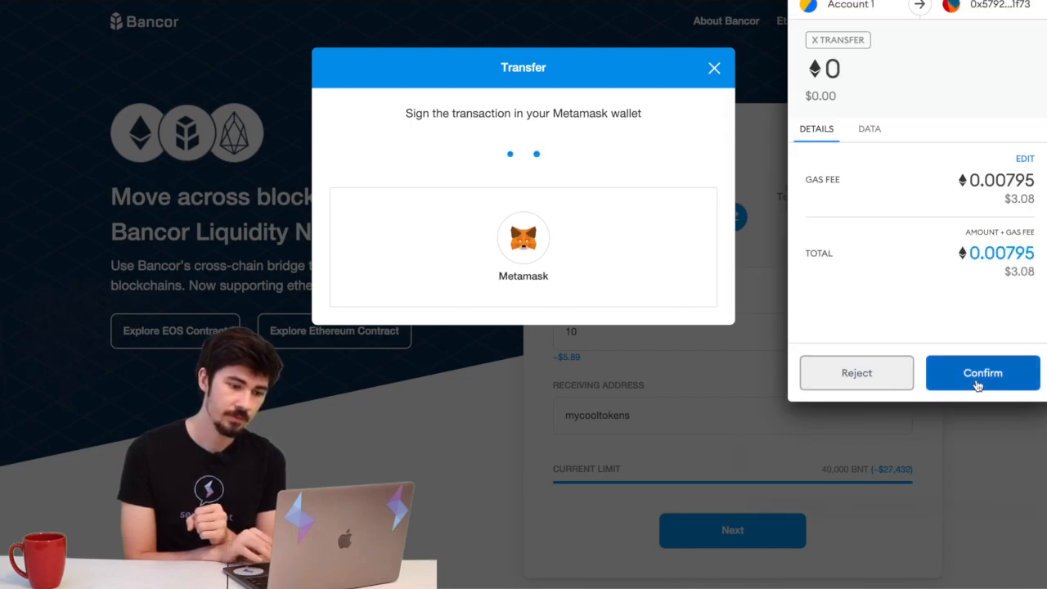
pyautogui.click(982, 372)
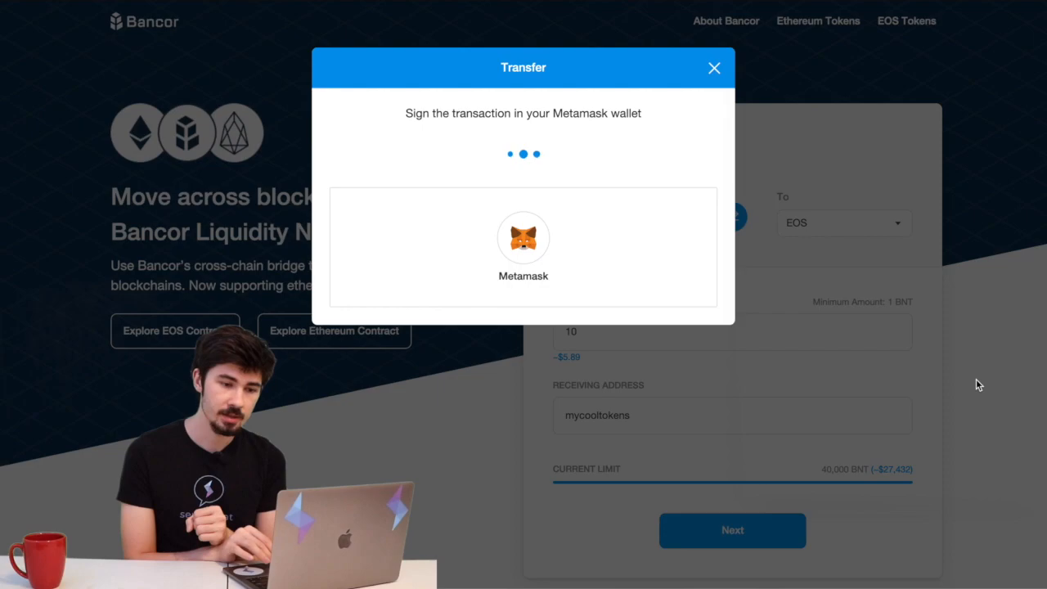